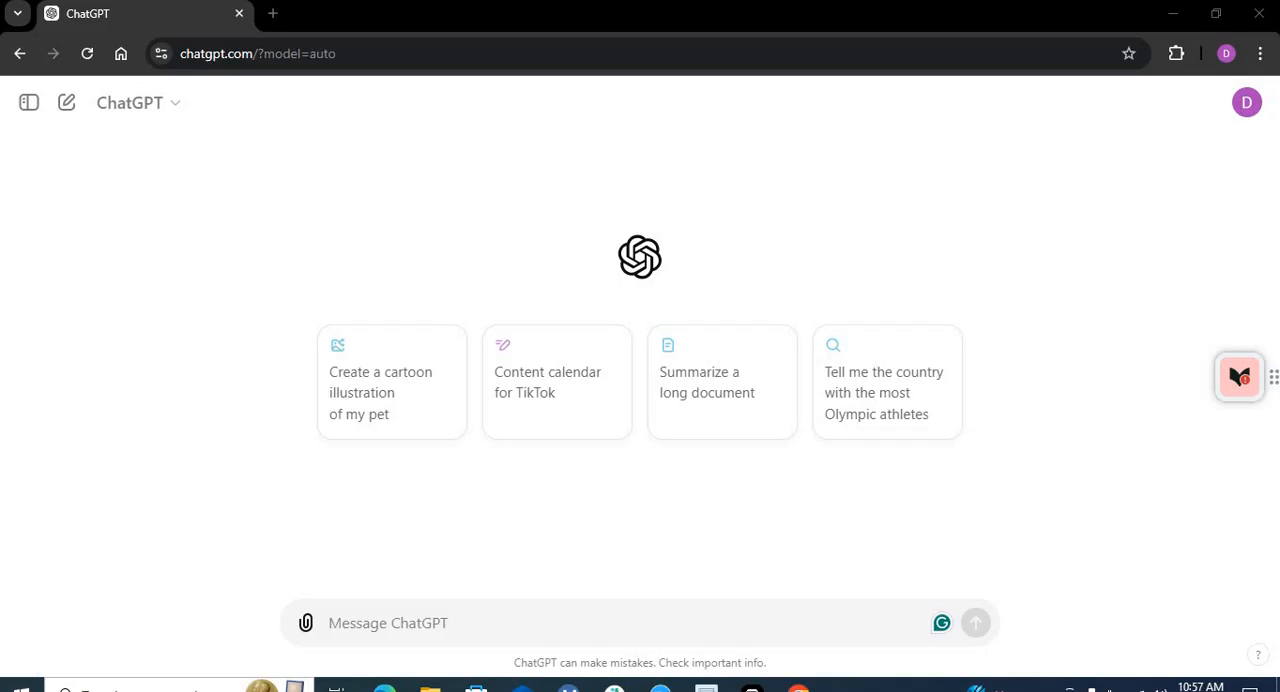
mouse_move(32, 666)
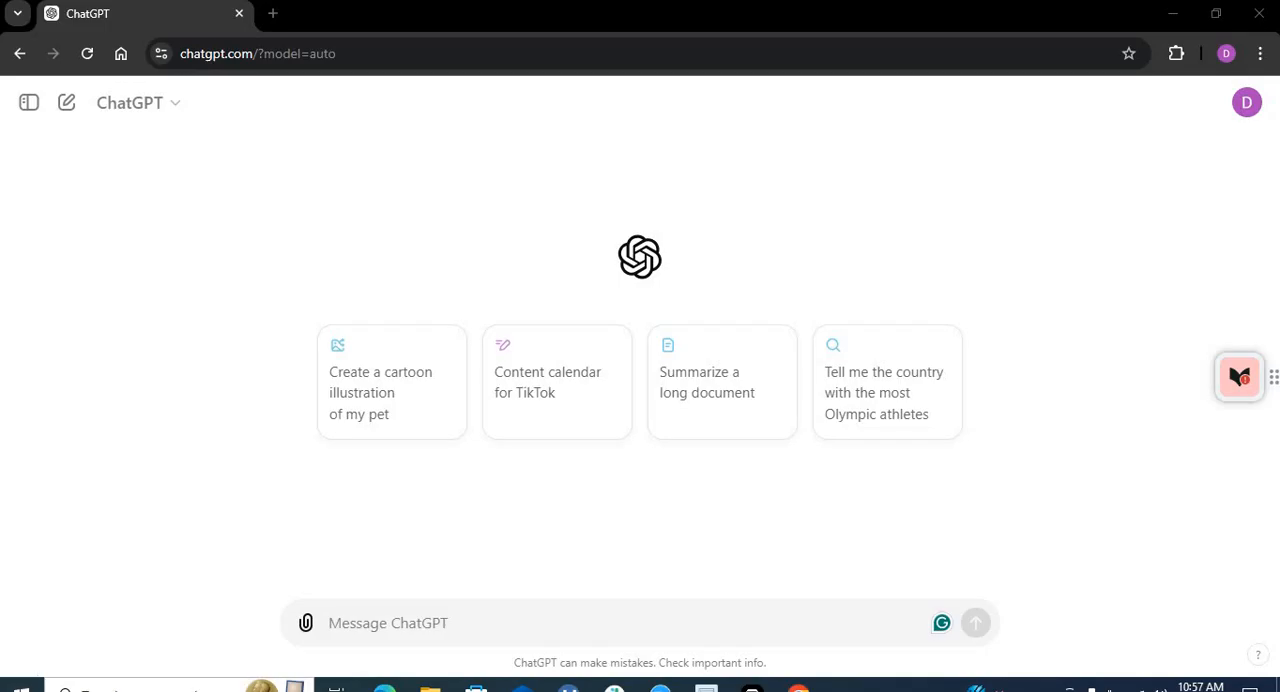
mouse_move(32, 668)
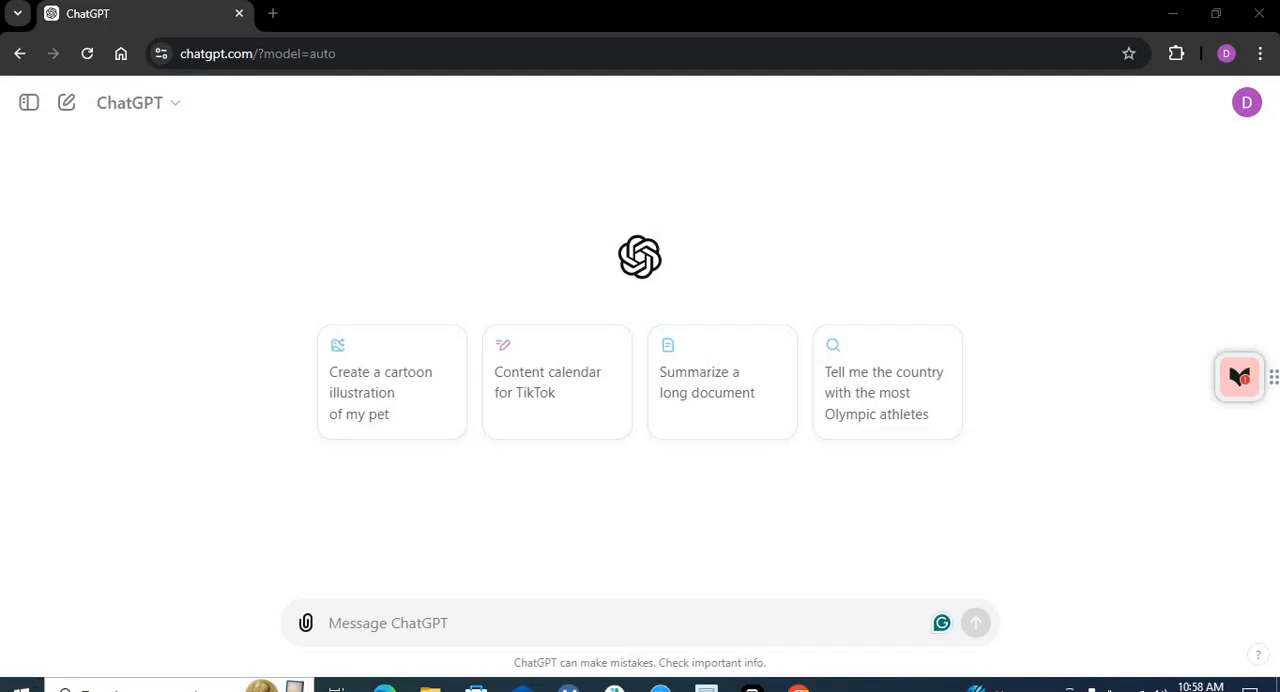
mouse_move(32, 668)
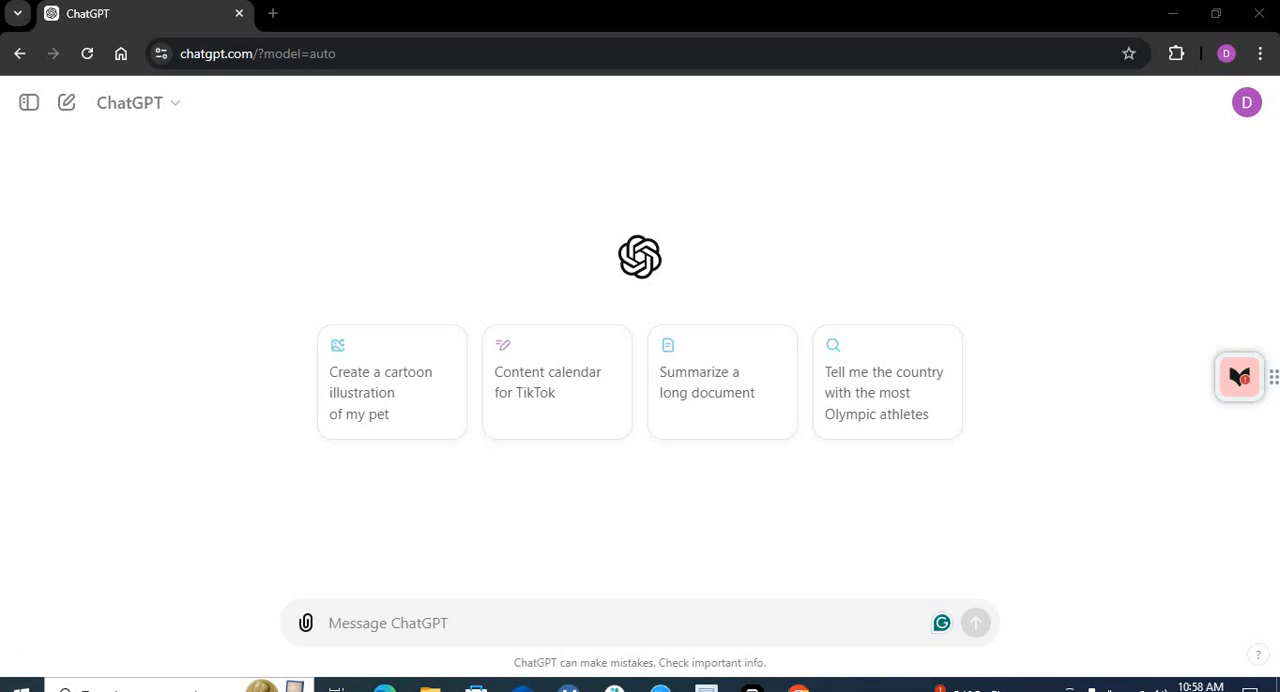
mouse_move(32, 666)
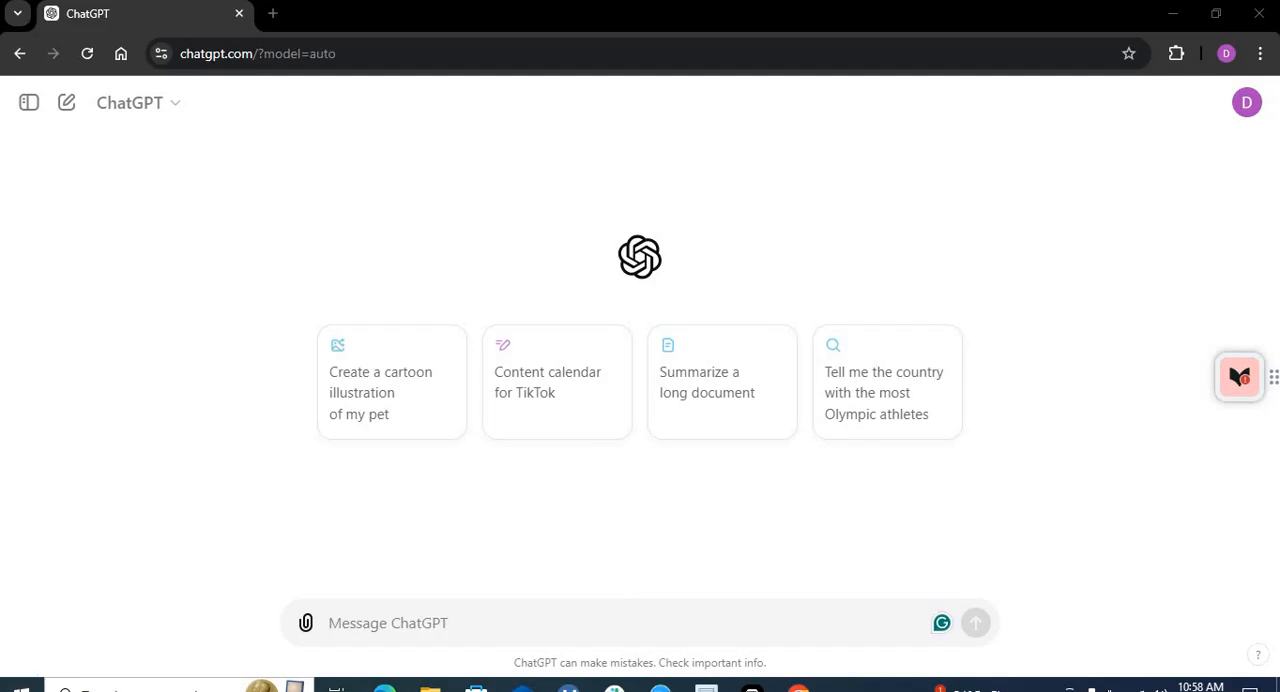
mouse_move(32, 666)
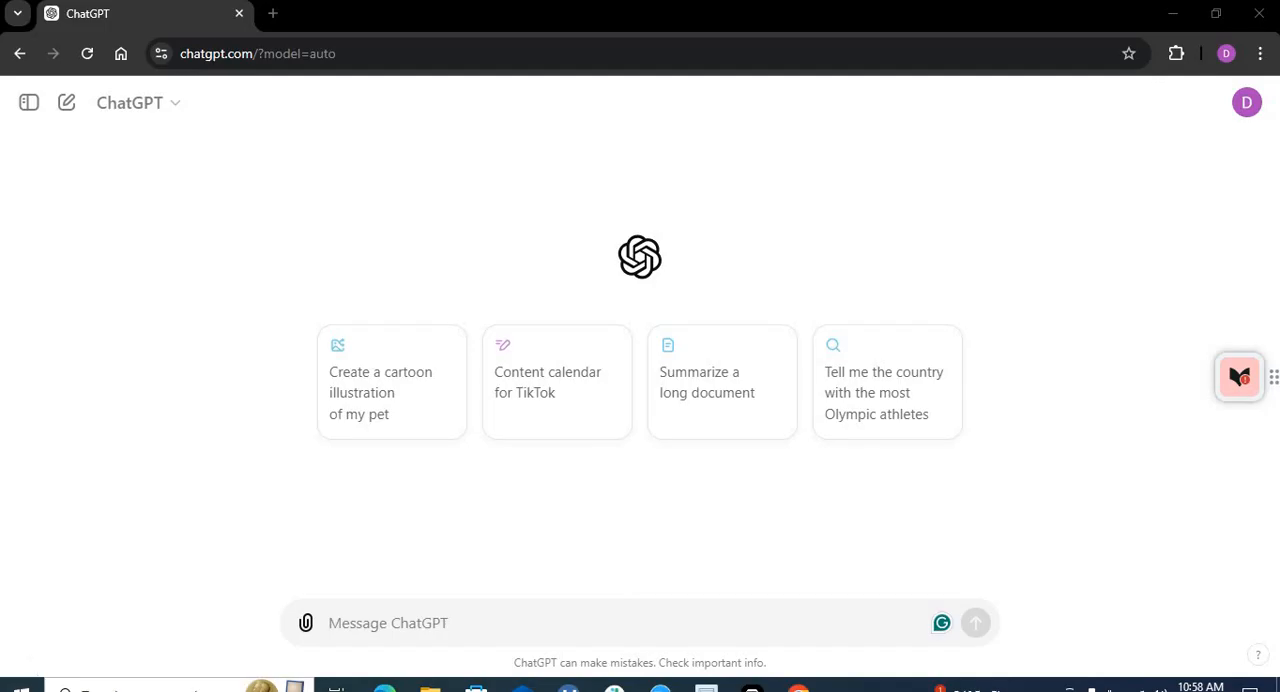
mouse_move(32, 668)
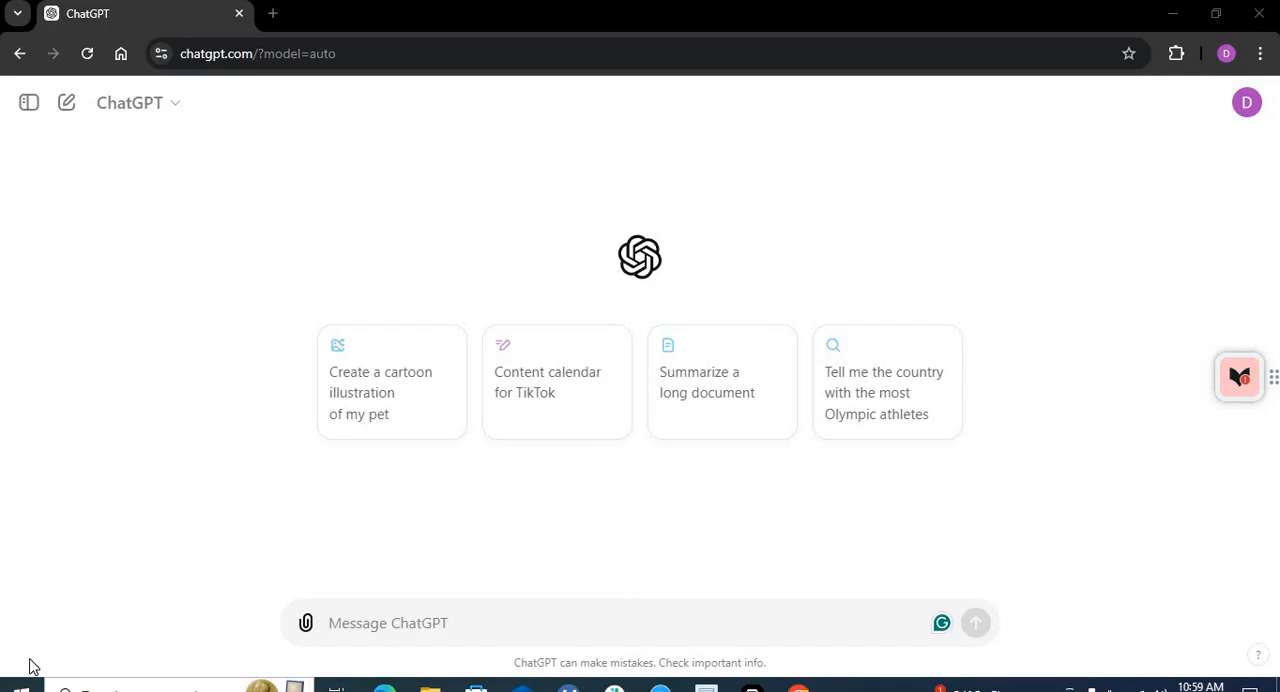
mouse_move(130, 664)
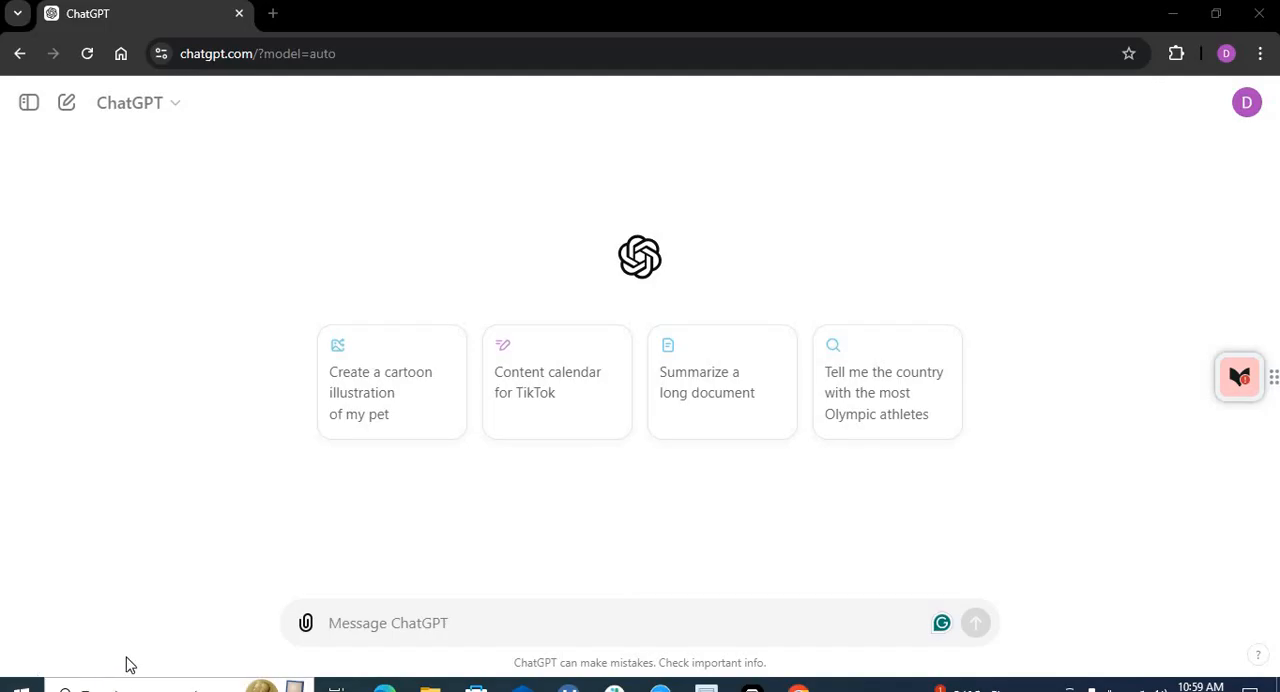
mouse_move(304, 624)
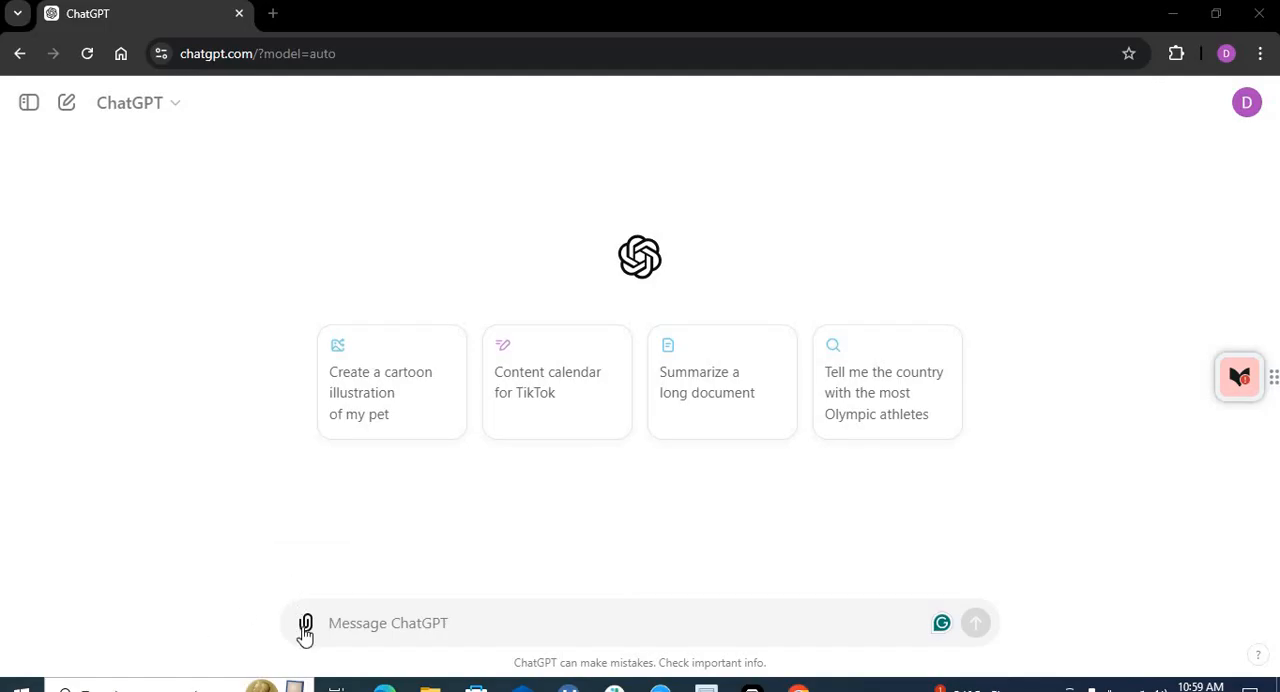
Attach 'trends in MBC mortality in elderly.docx' from the Desktop and send it with a review request
left_click(304, 622)
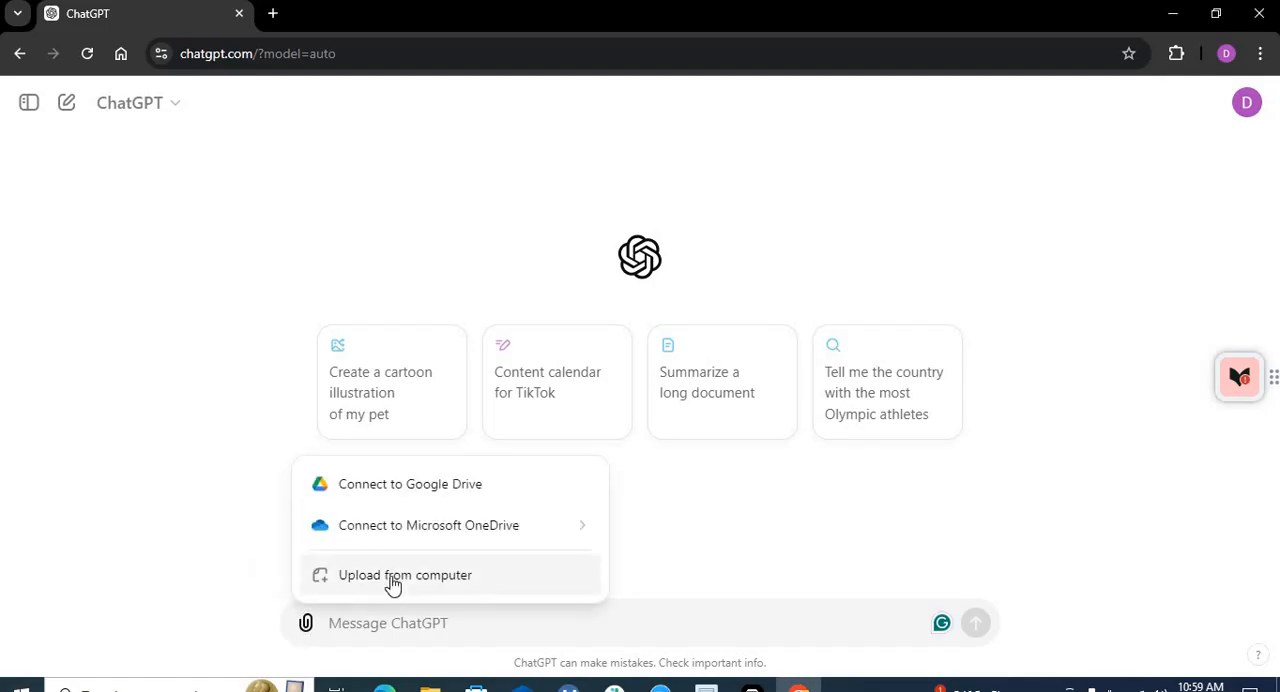
left_click(404, 576)
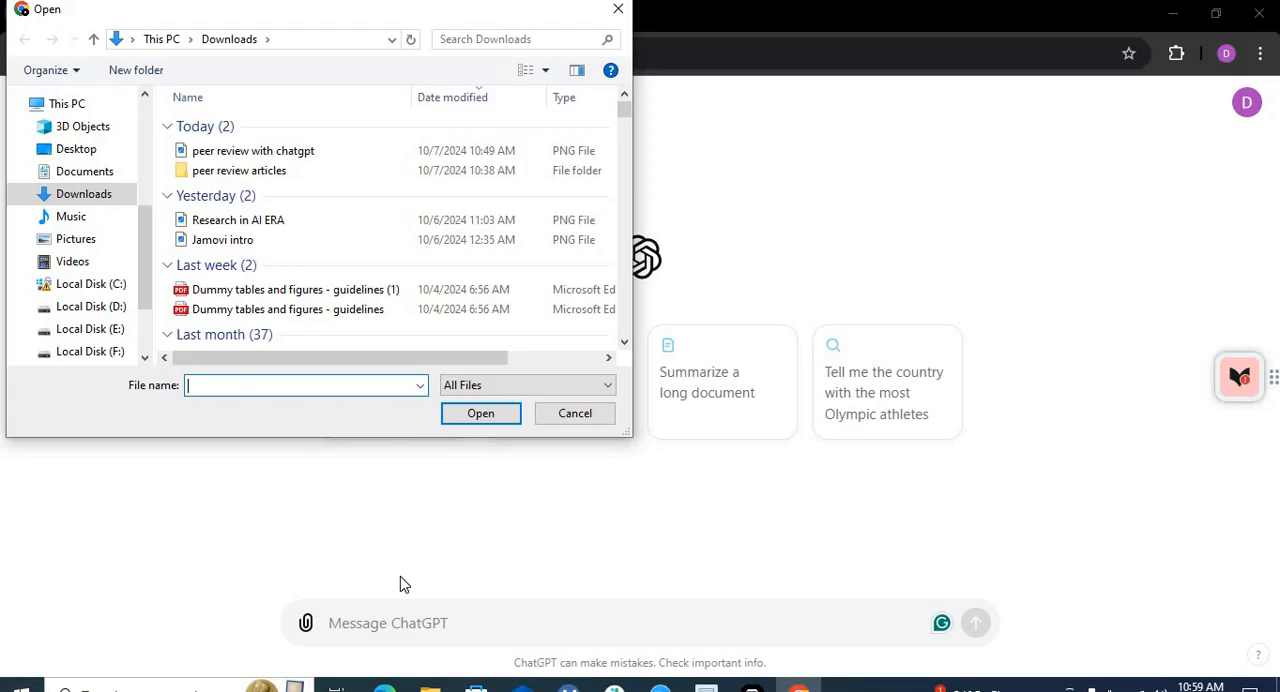
left_click(76, 148)
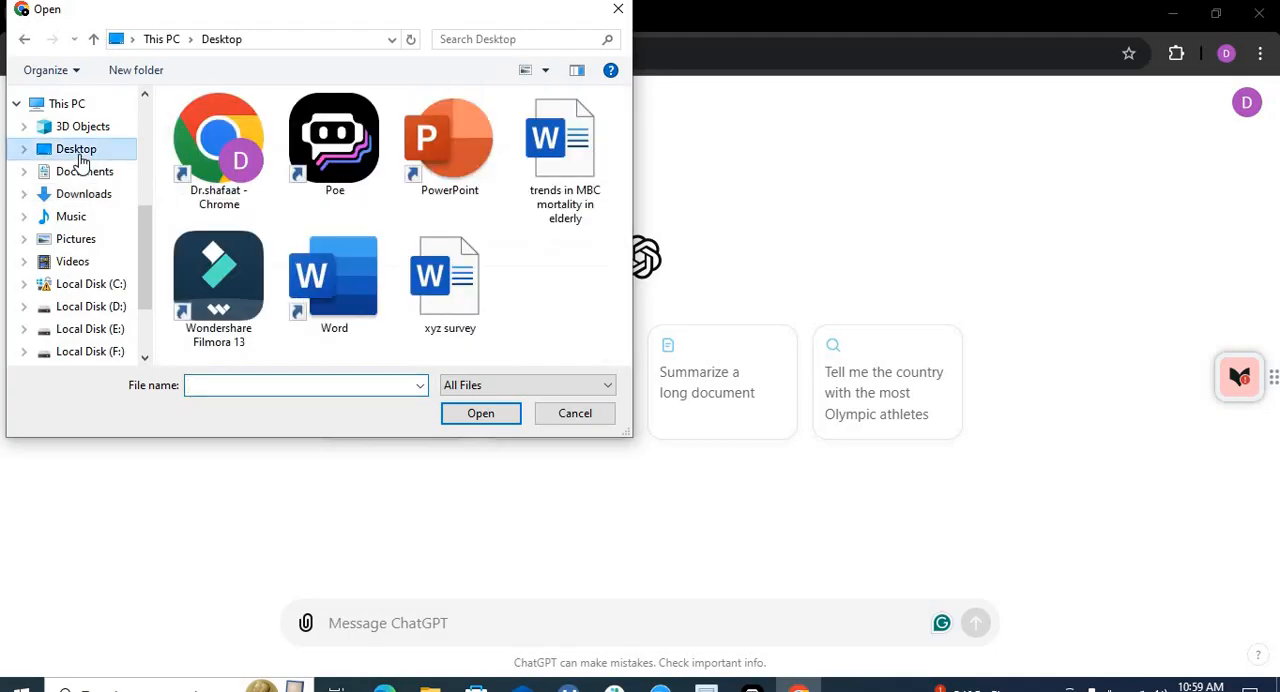
left_click(564, 140)
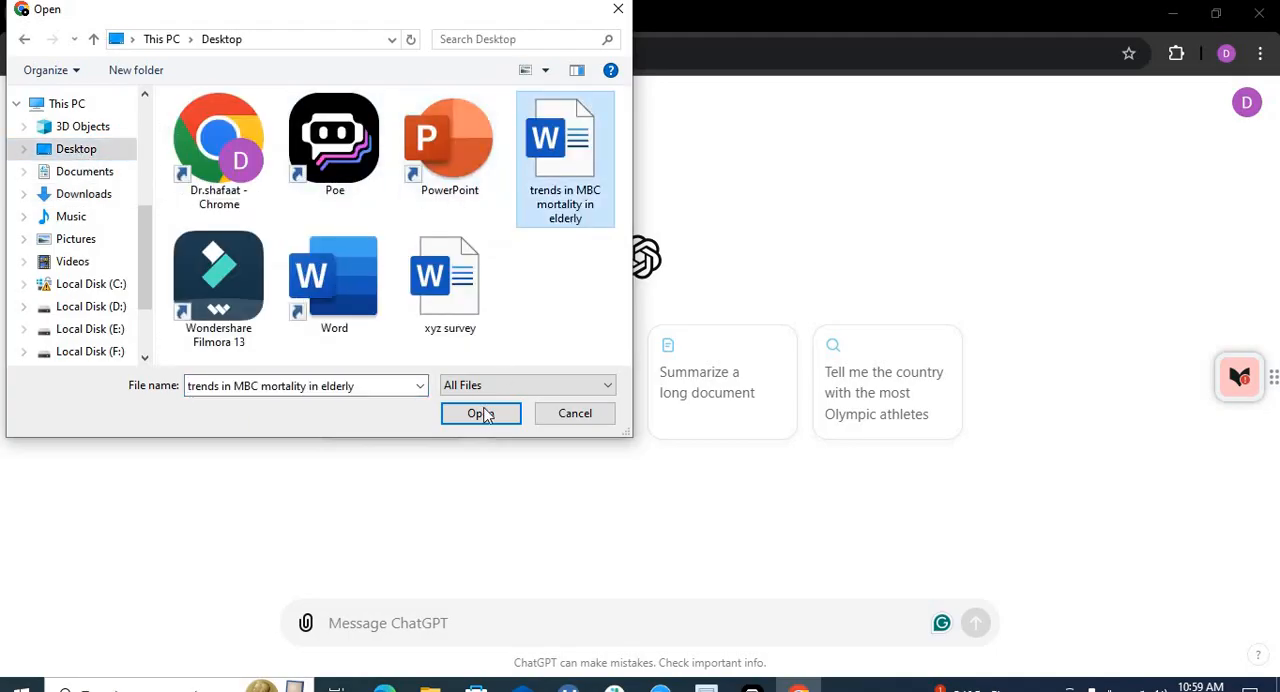
left_click(480, 414)
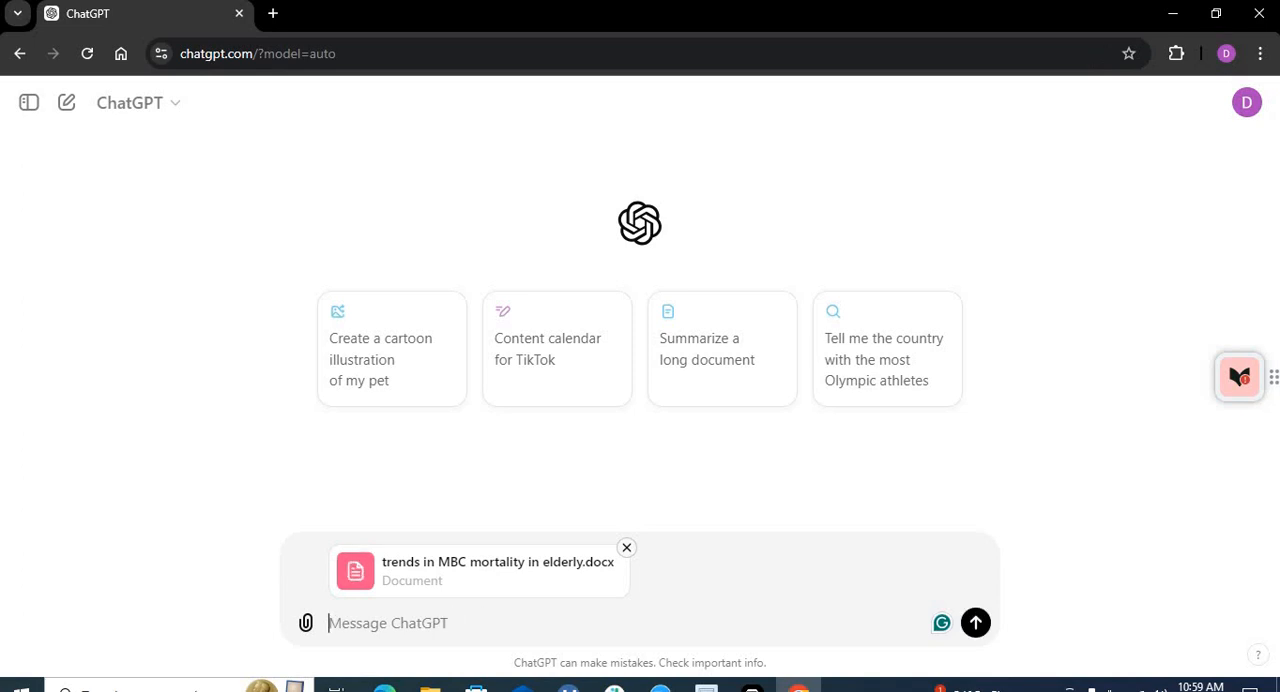
left_click(976, 624)
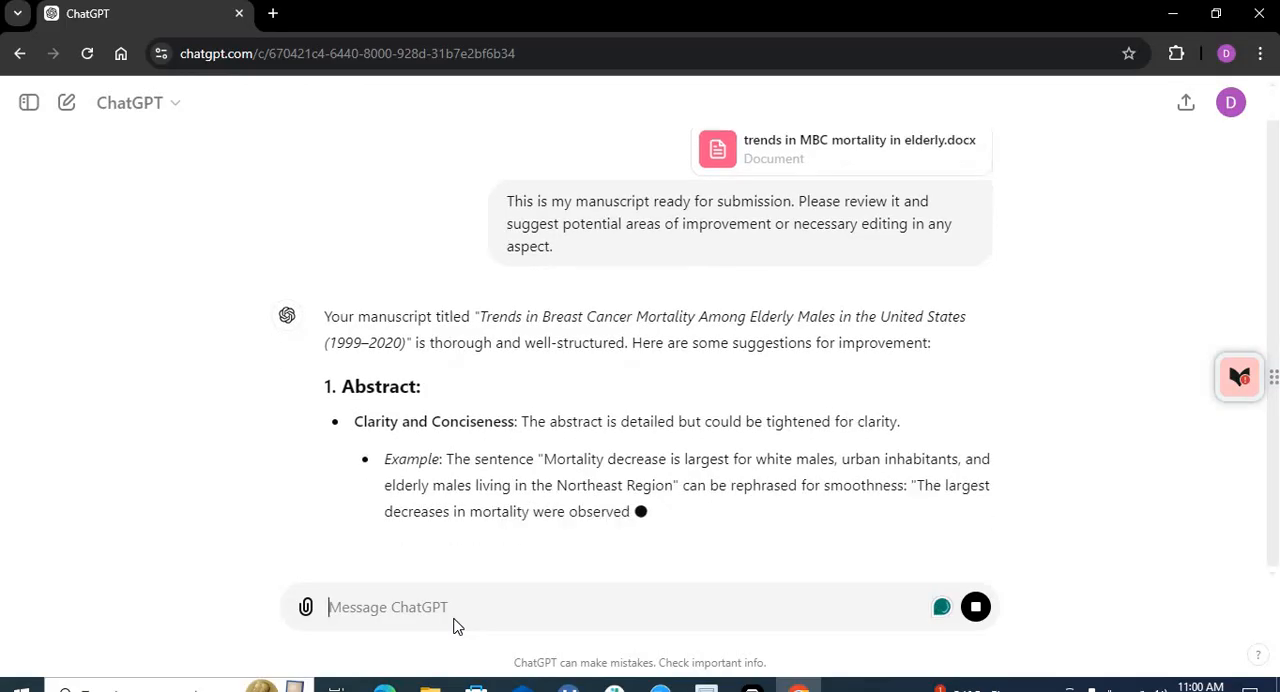
Scroll through the streaming review covering abstract, introduction, methods, results and discussion
scroll("down", 3)
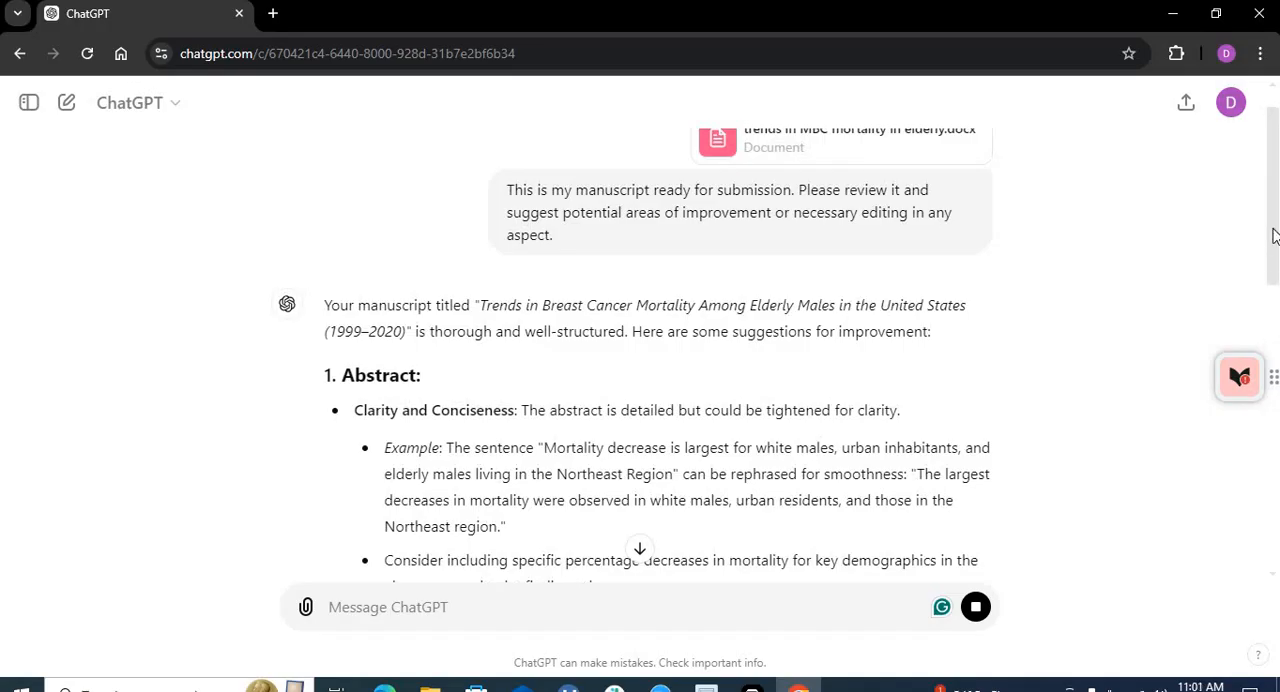
scroll("down", 3)
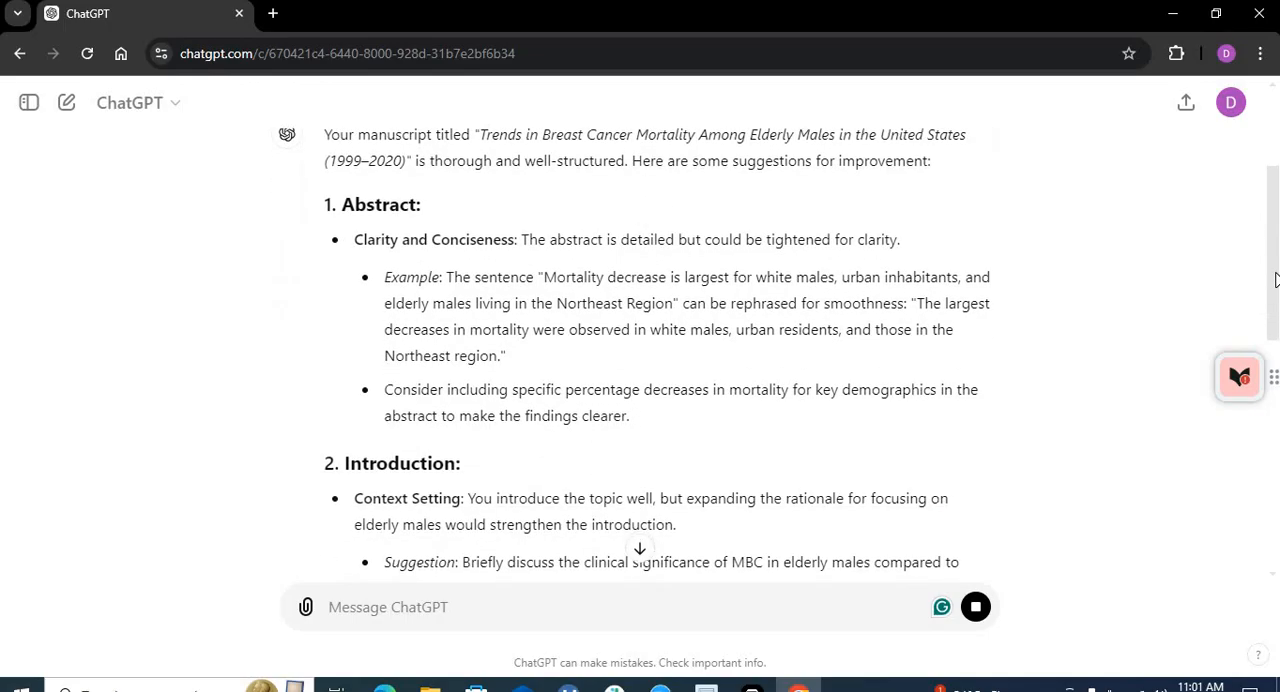
scroll("down", 3)
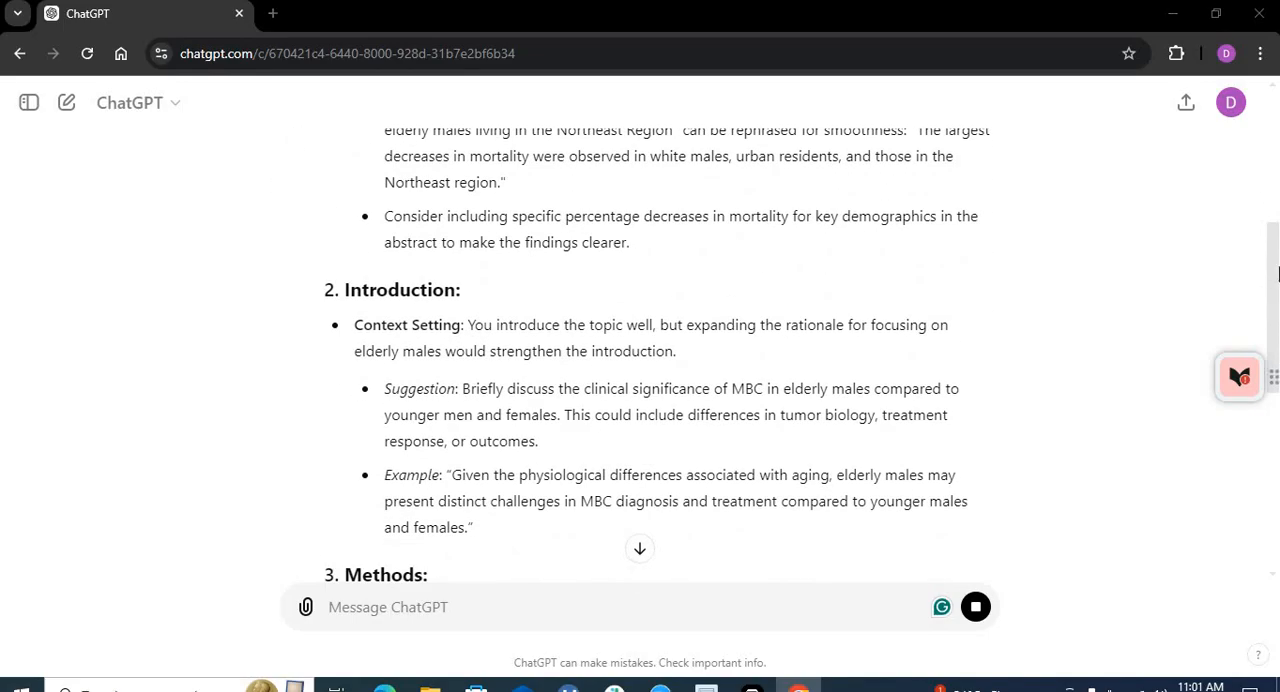
scroll("down", 3)
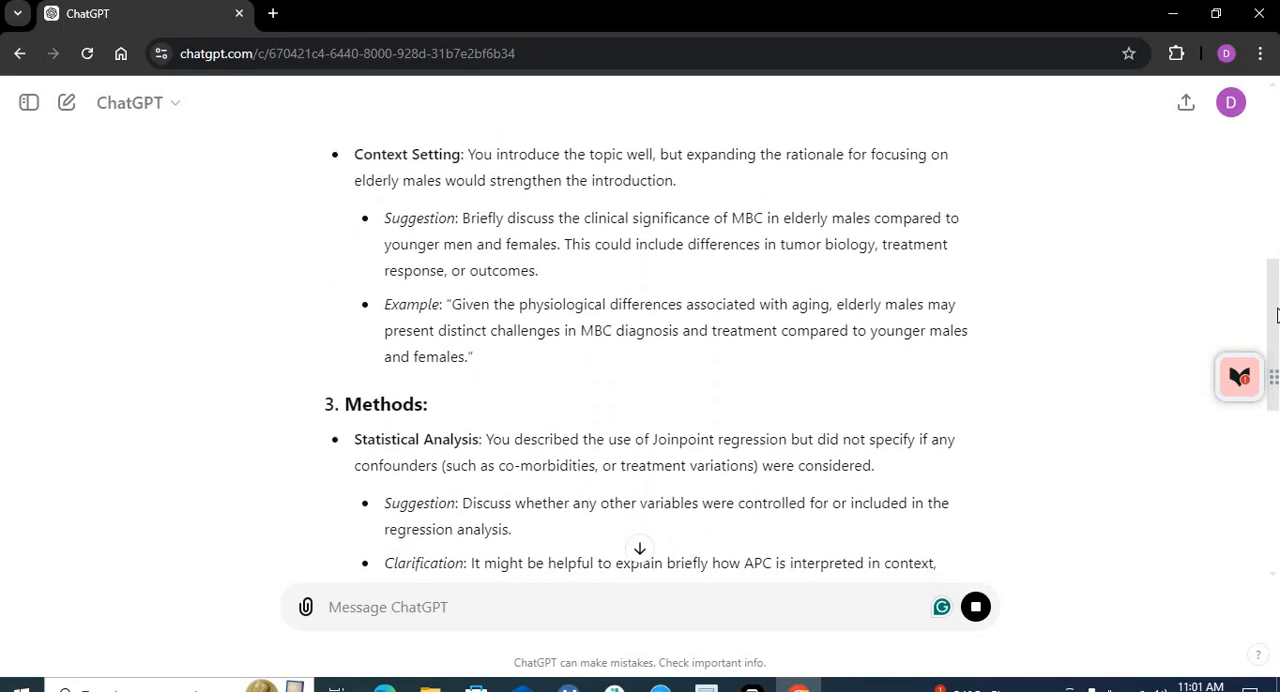
scroll("down", 3)
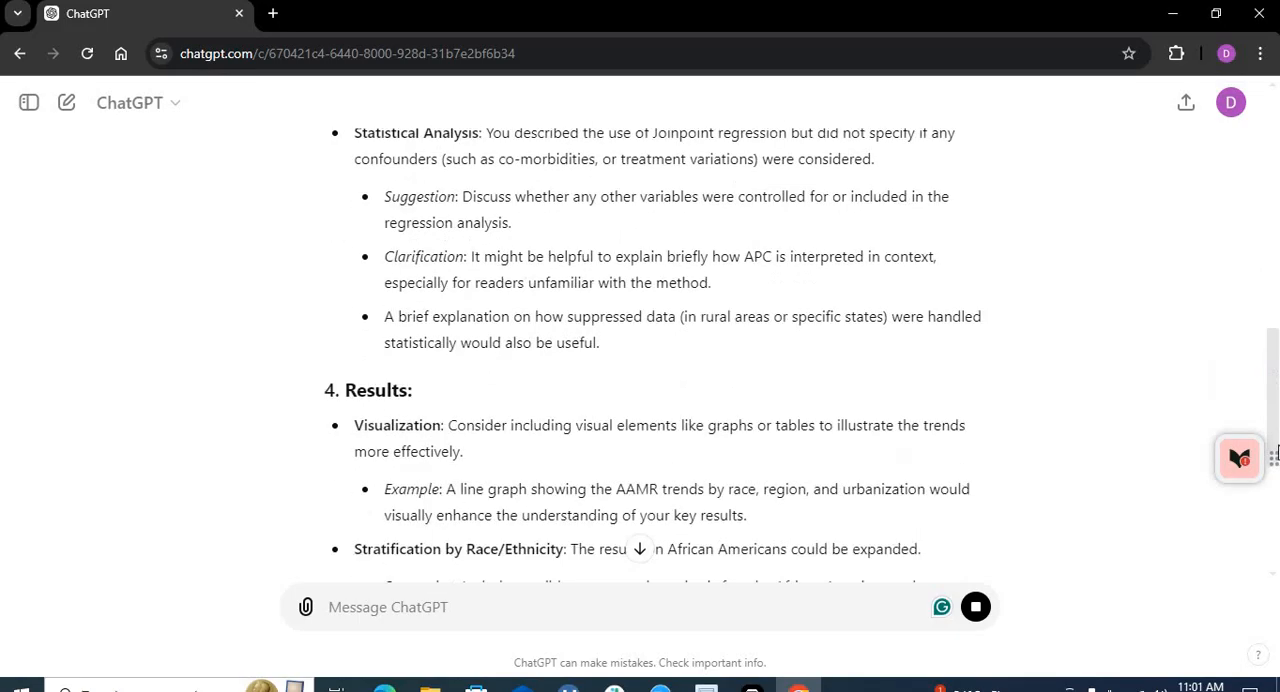
scroll("down", 3)
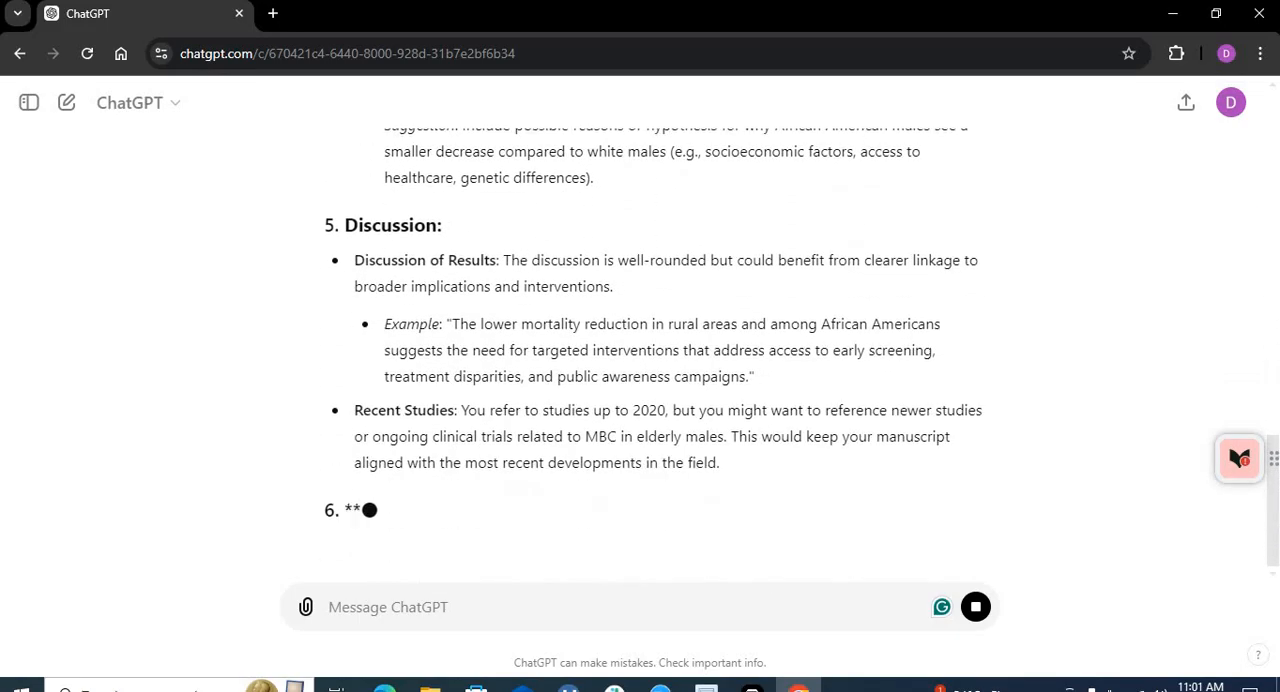
scroll("down", 3)
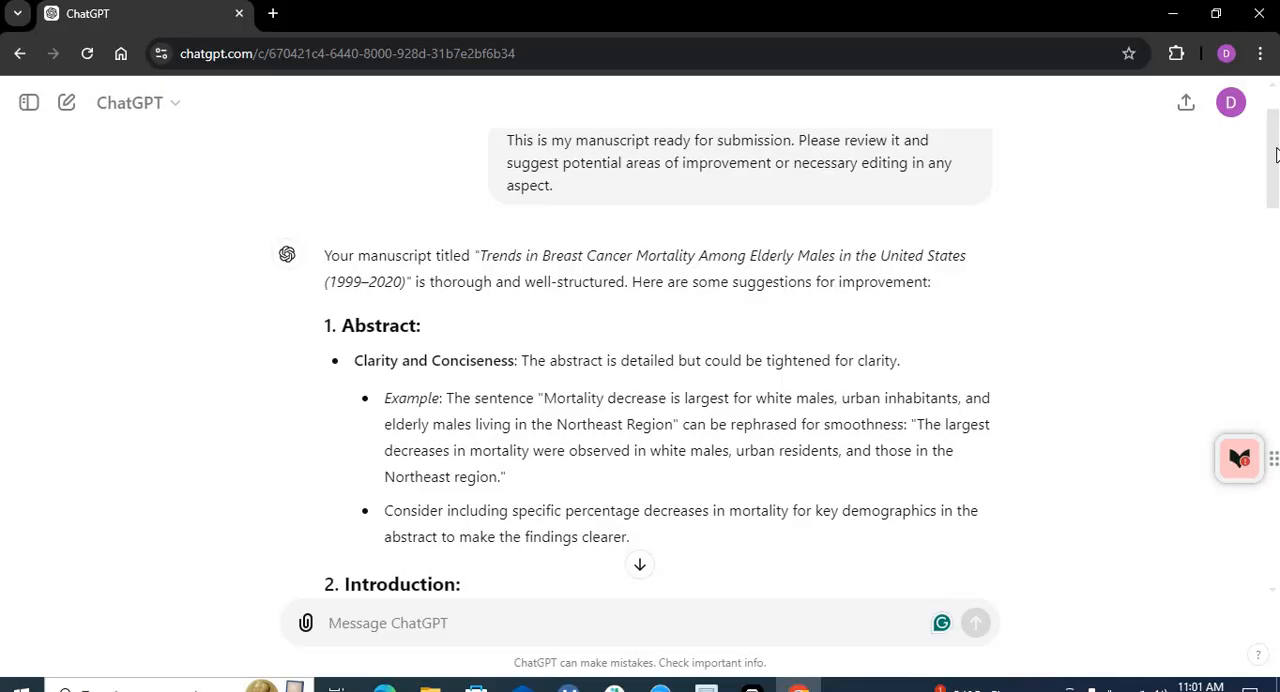
mouse_move(612, 360)
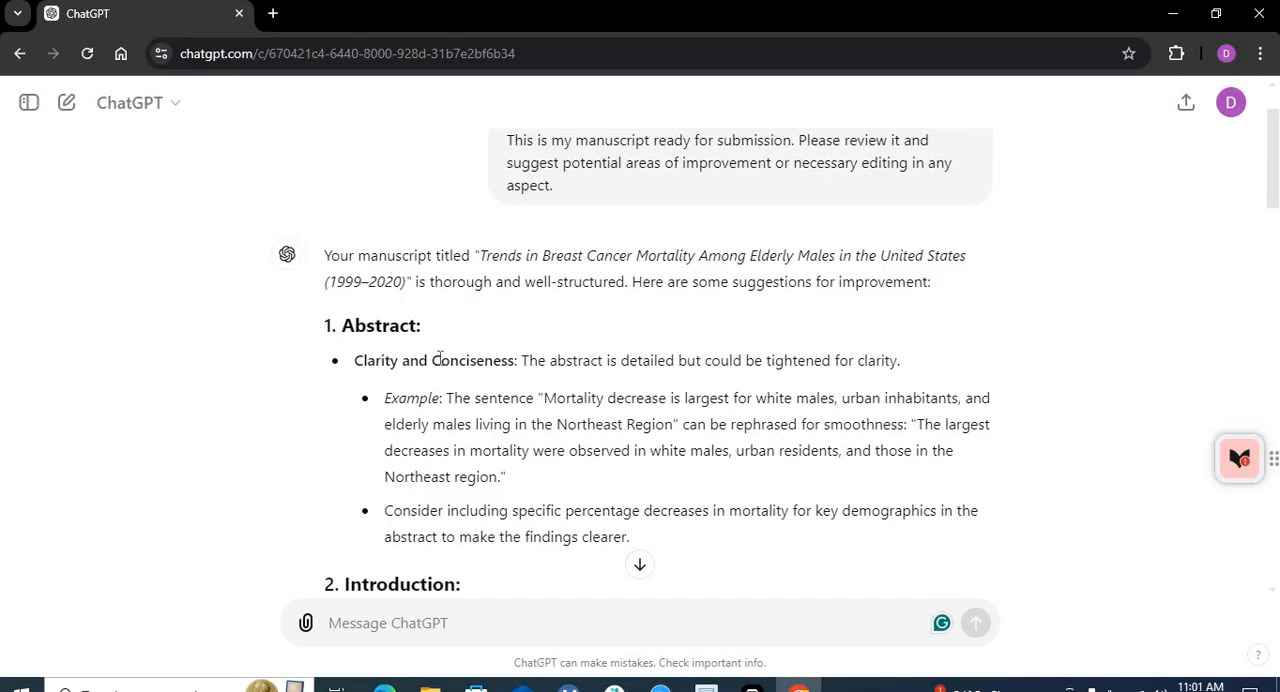
mouse_move(528, 378)
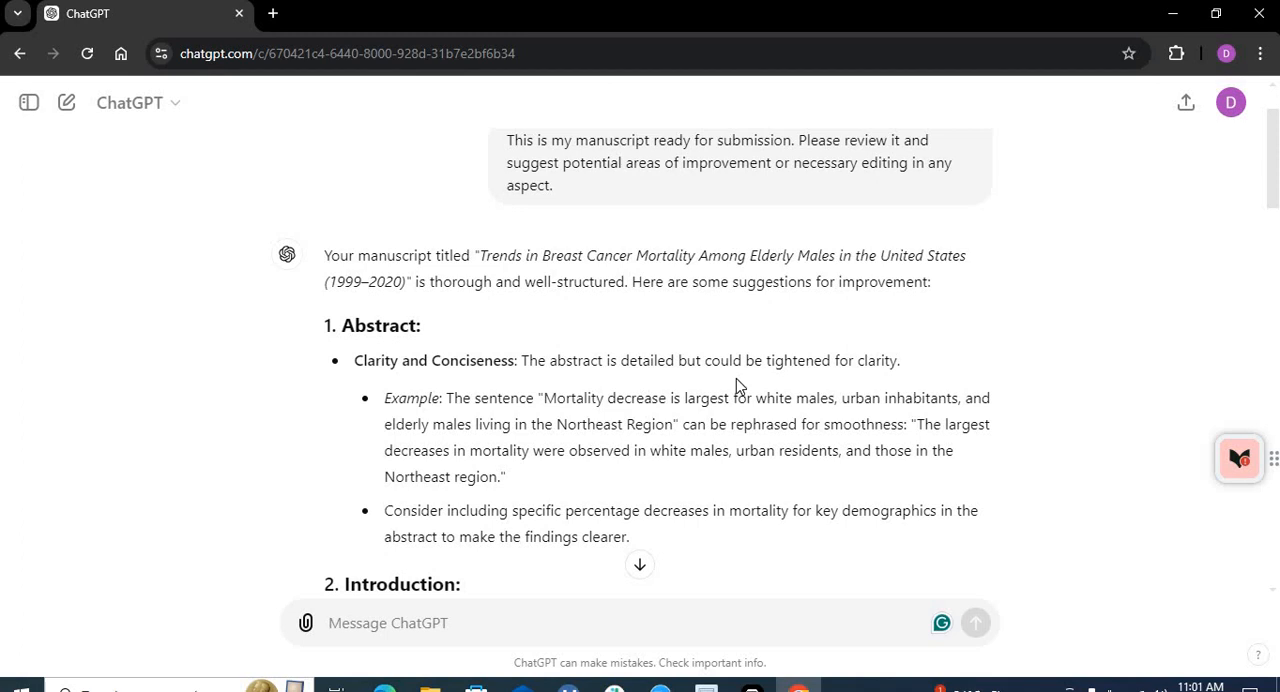
mouse_move(764, 388)
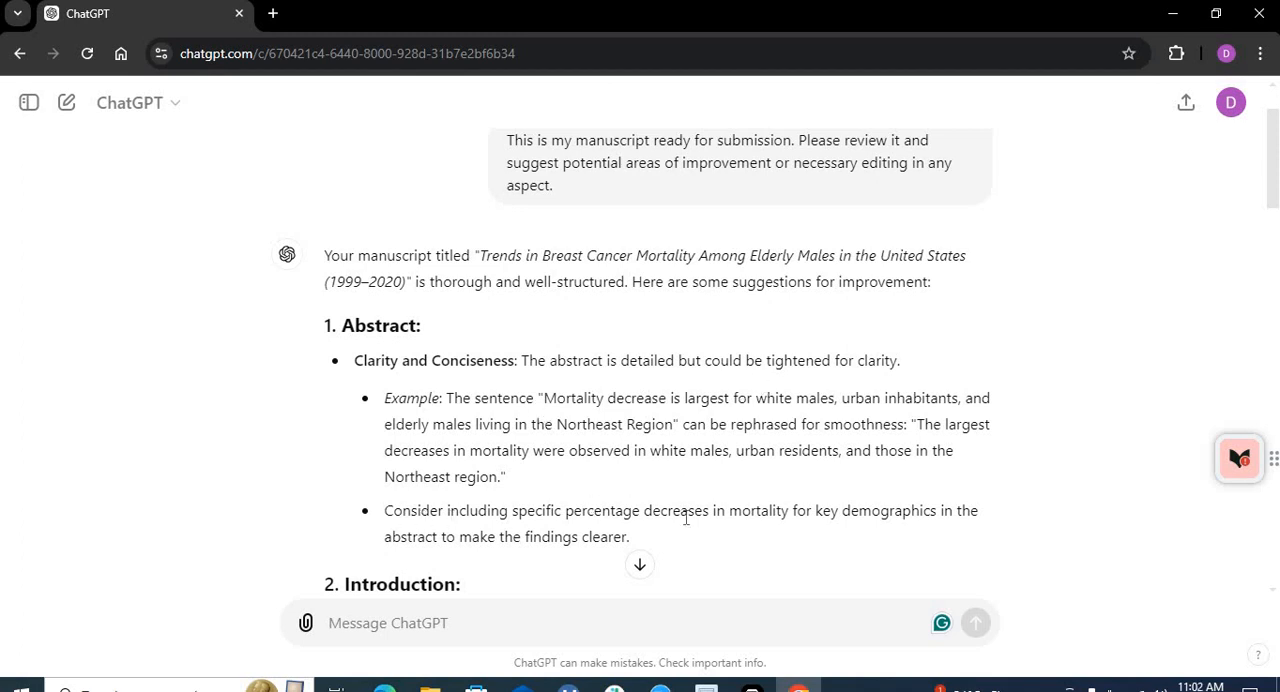
scroll("down", 3)
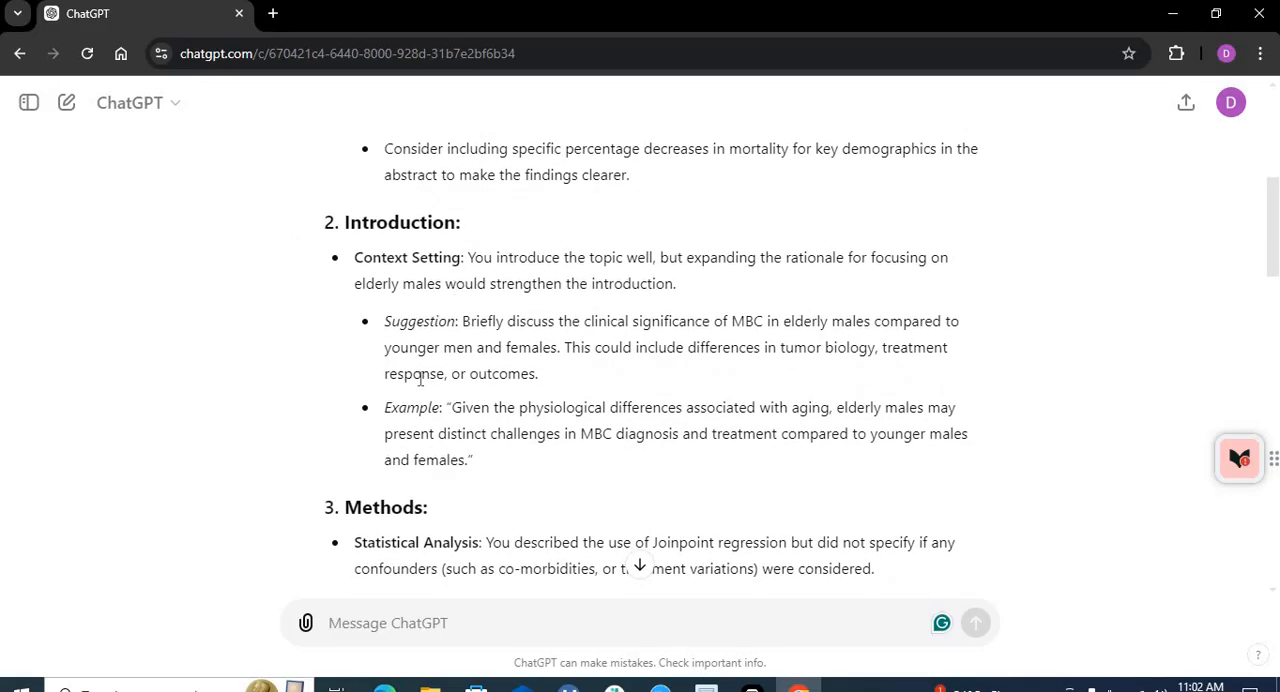
scroll("down", 3)
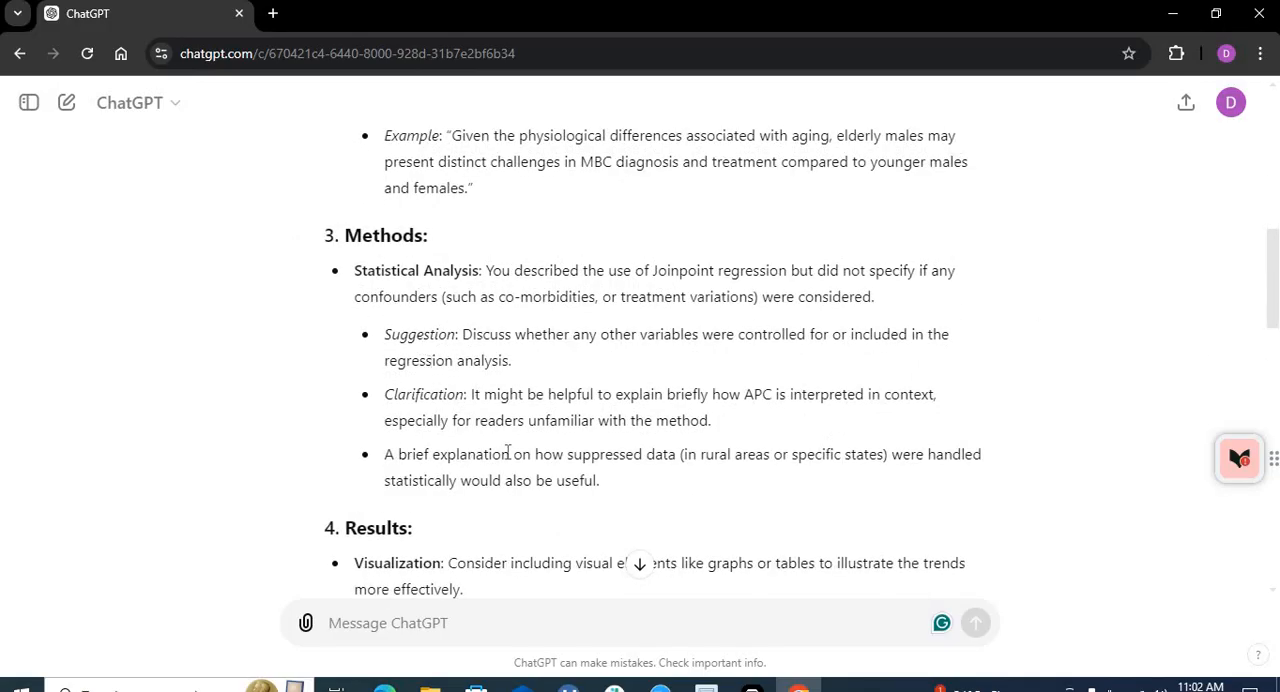
mouse_move(1246, 288)
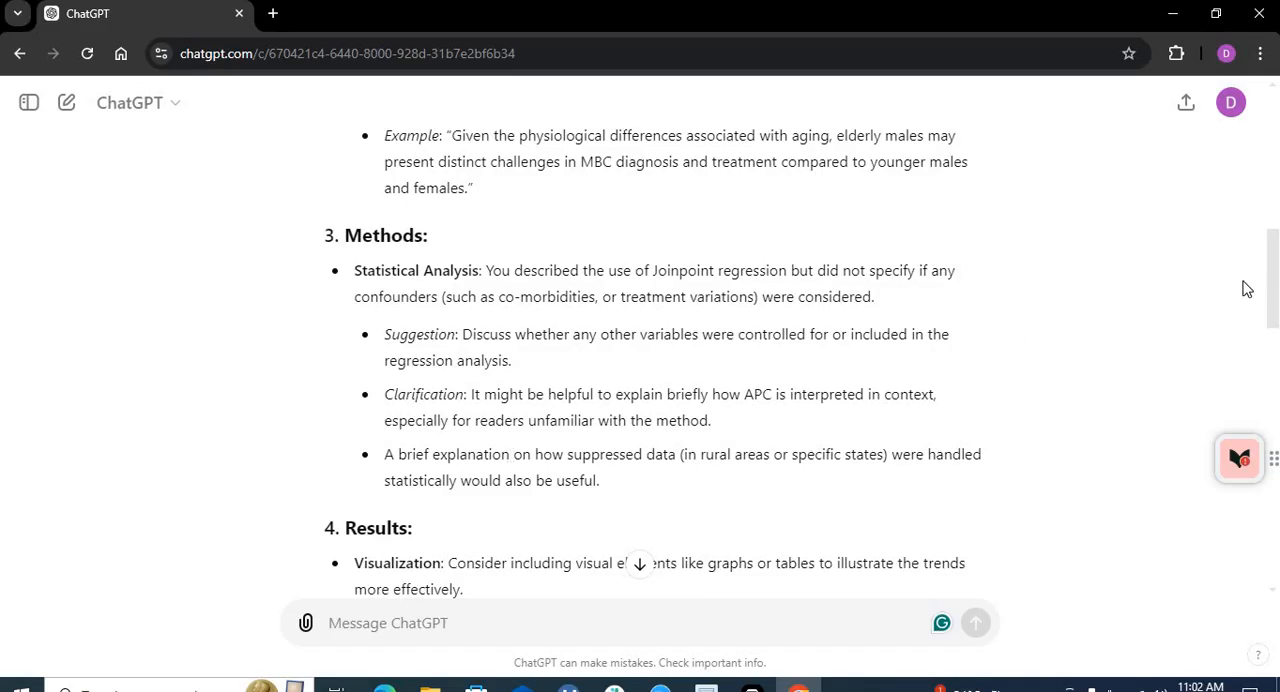
scroll("down", 3)
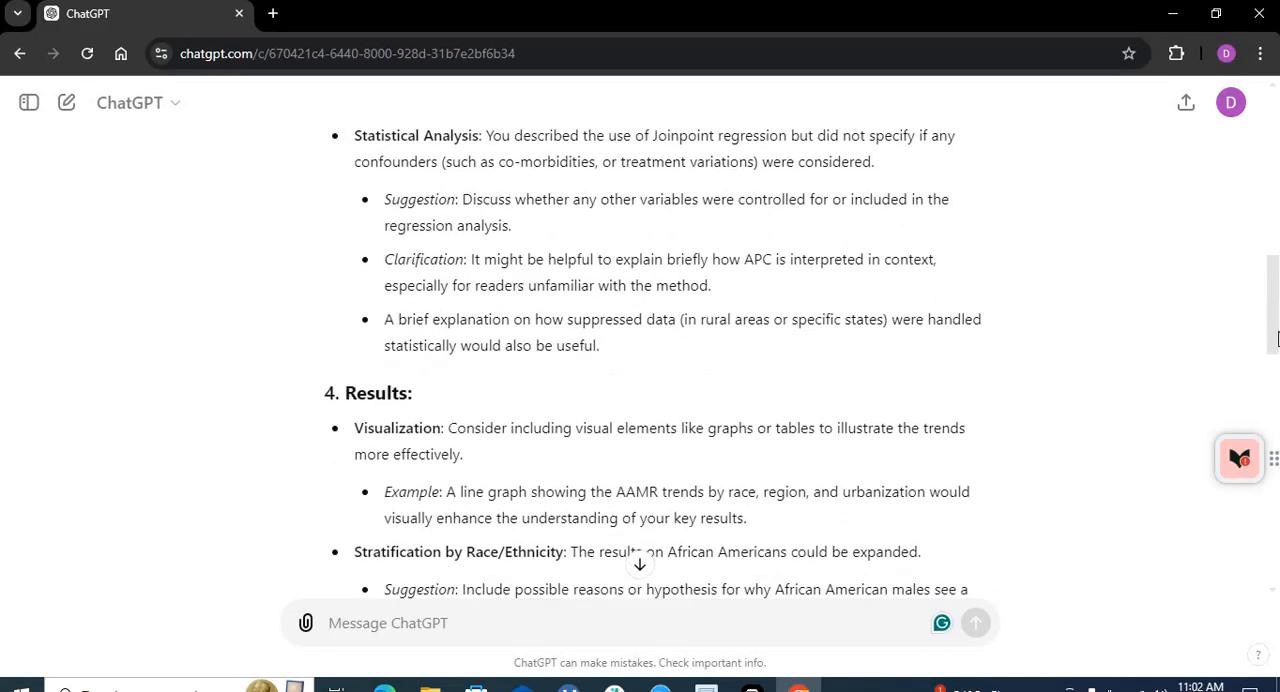
scroll("down", 3)
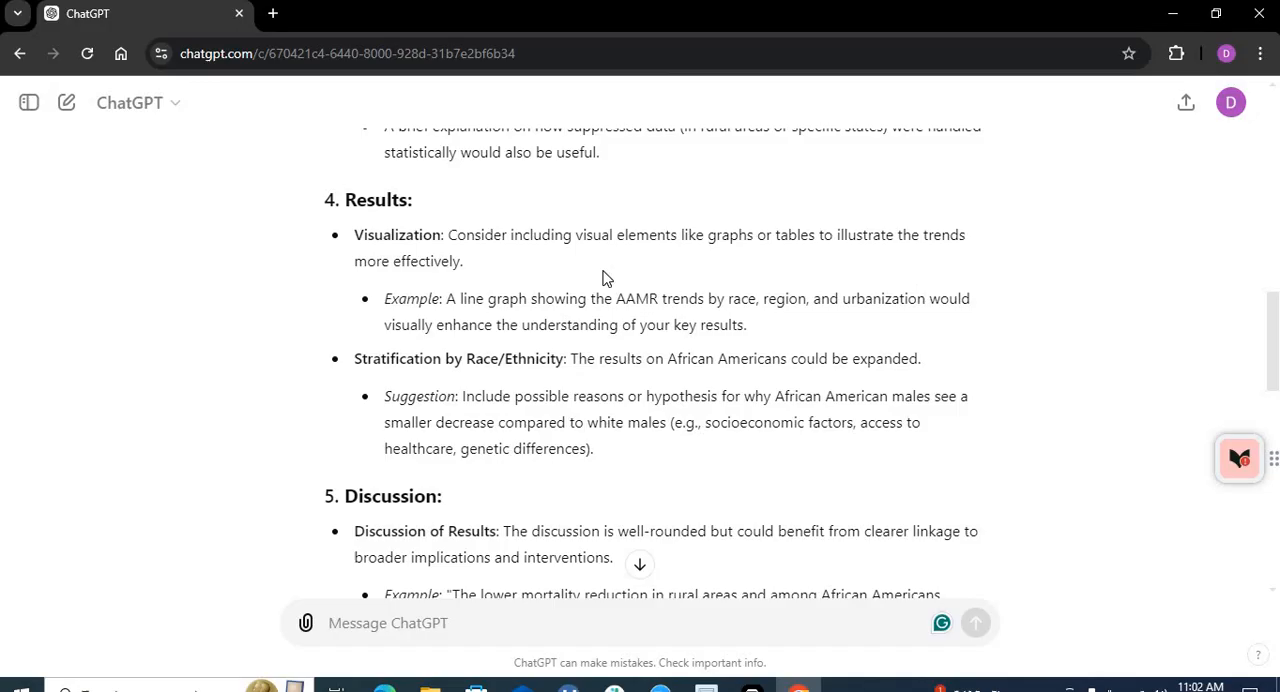
mouse_move(592, 268)
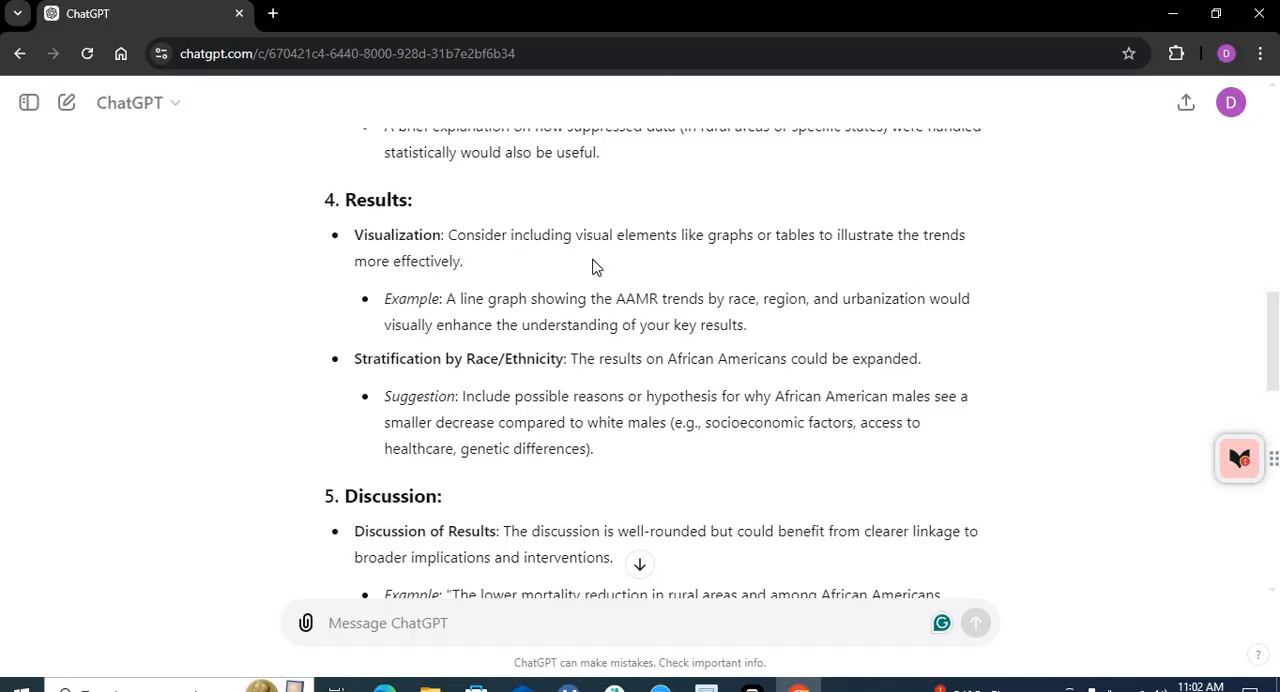
mouse_move(732, 260)
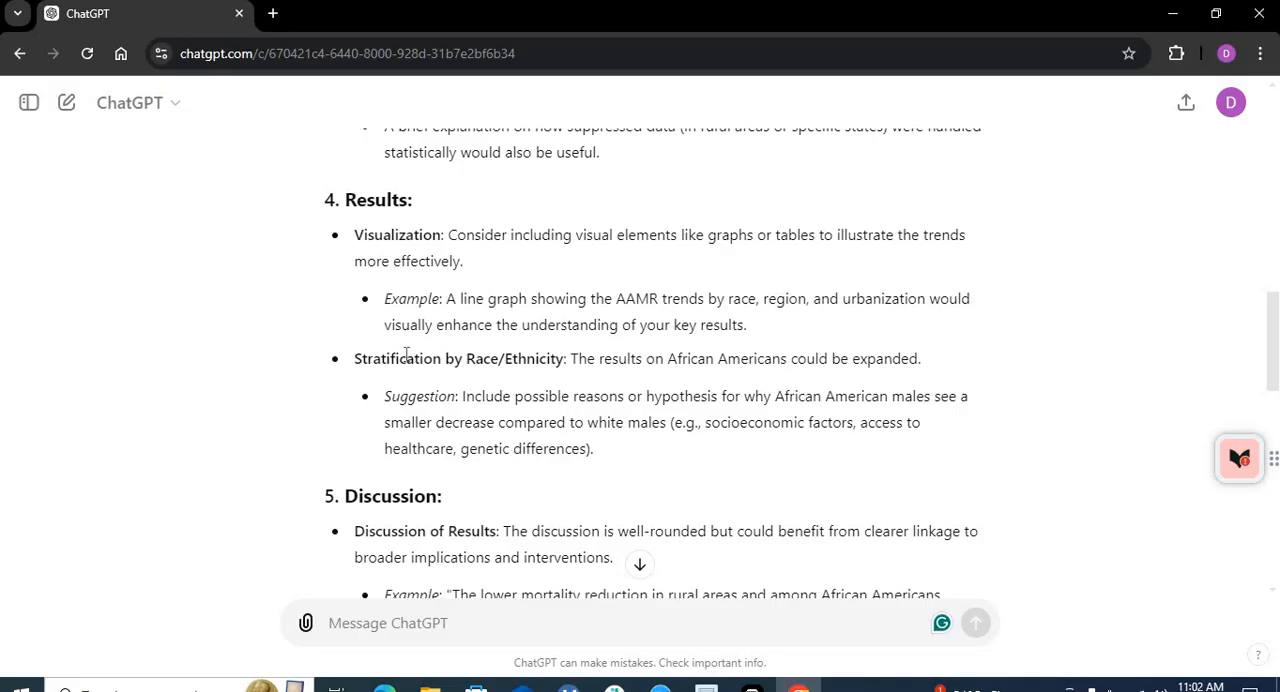
mouse_move(1272, 338)
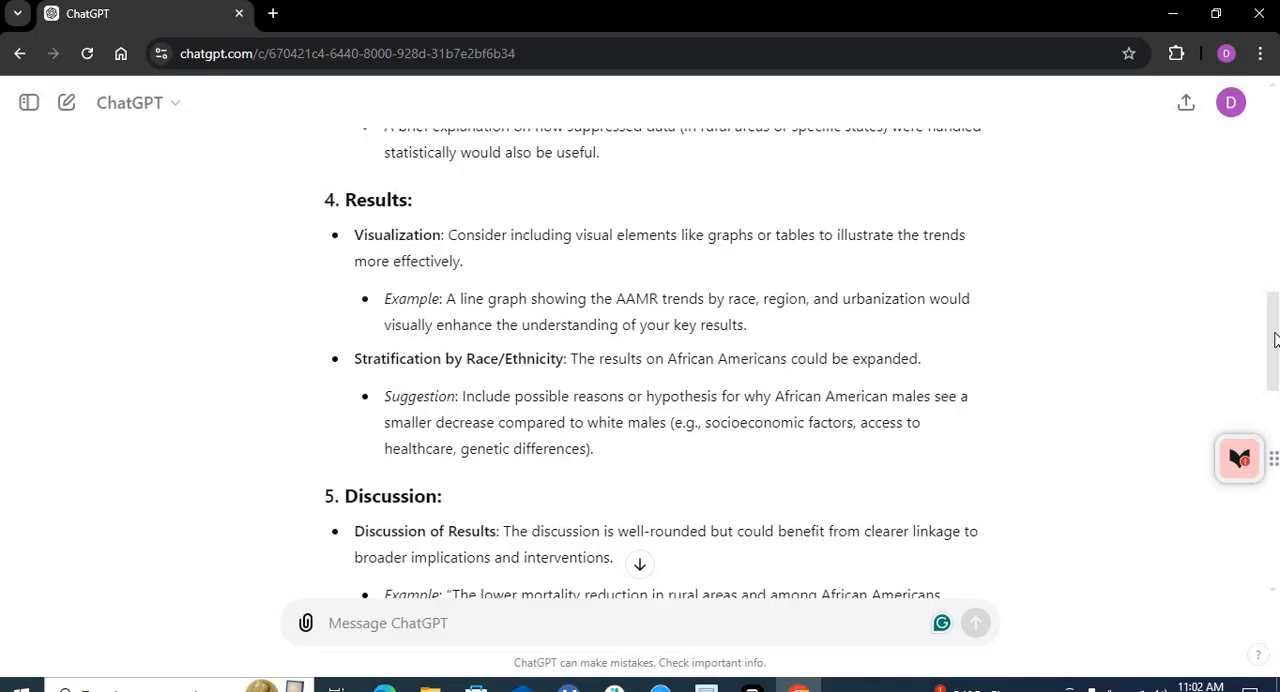
scroll("down", 3)
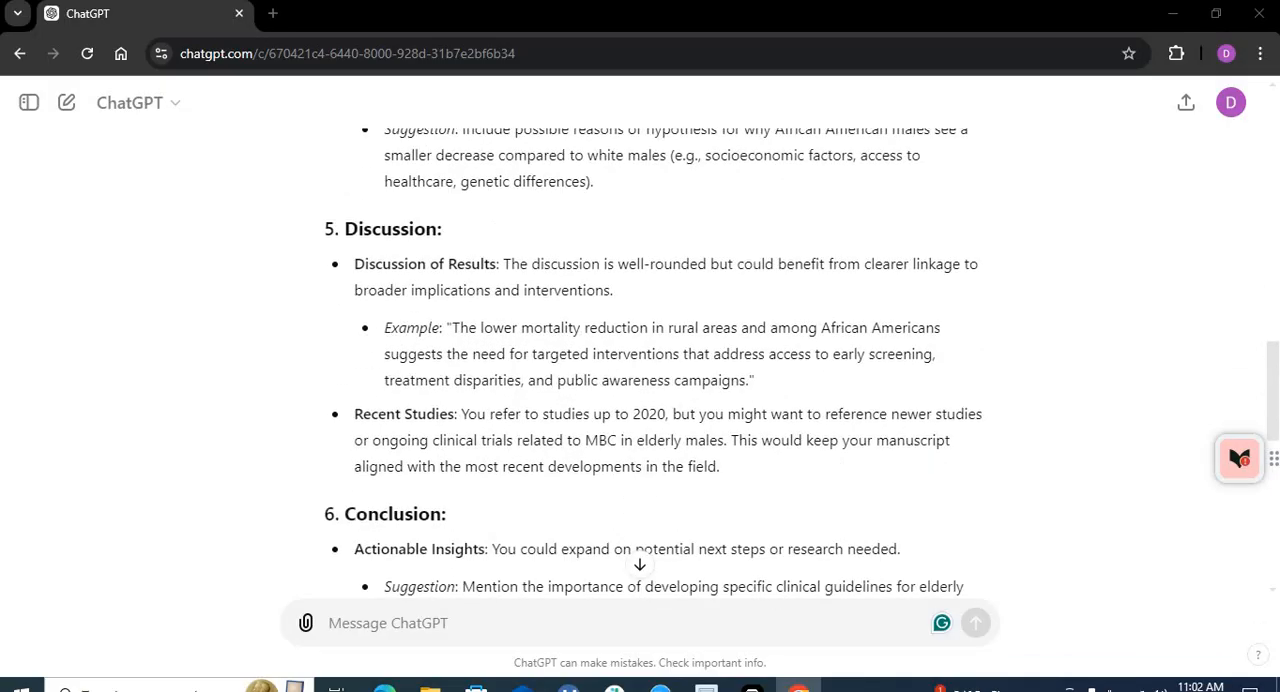
scroll("down", 3)
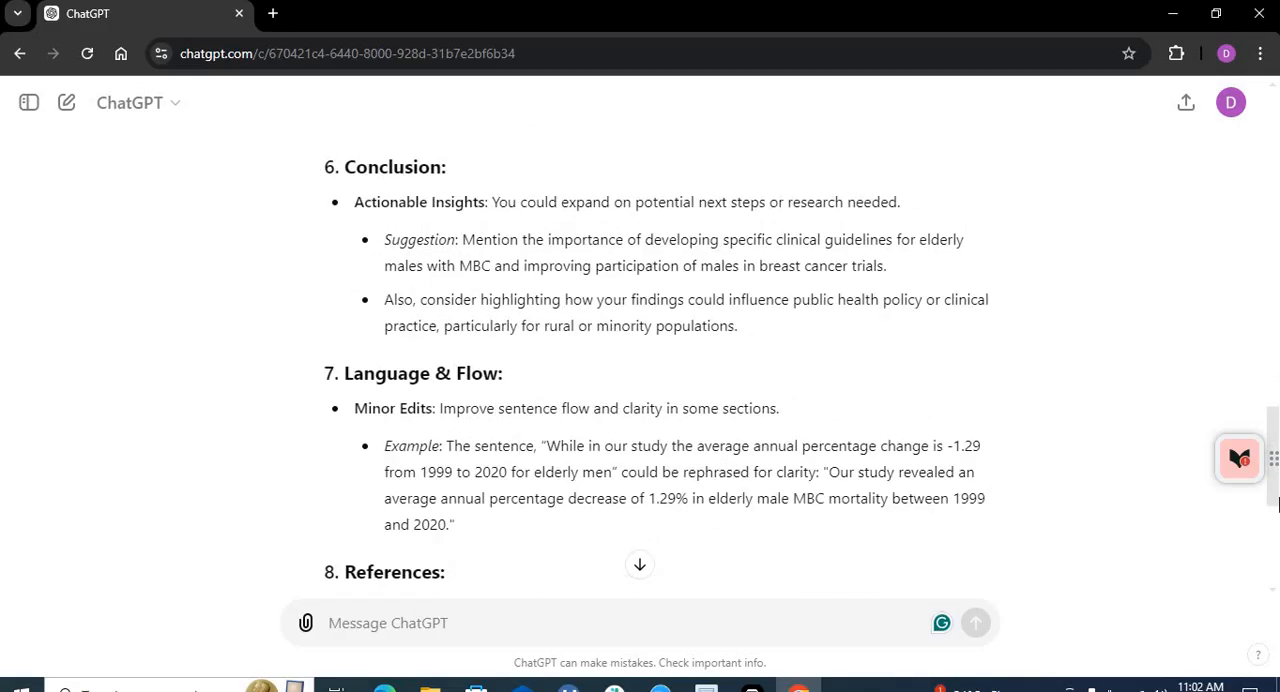
scroll("up", 3)
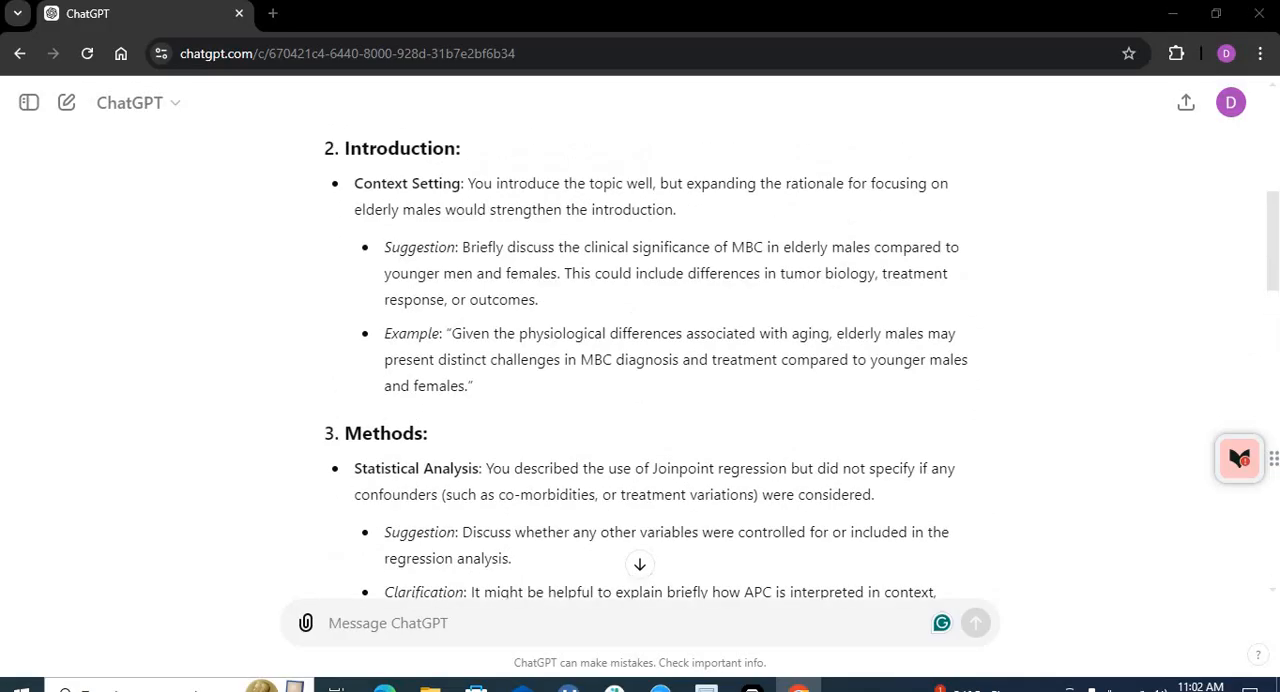
scroll("down", 3)
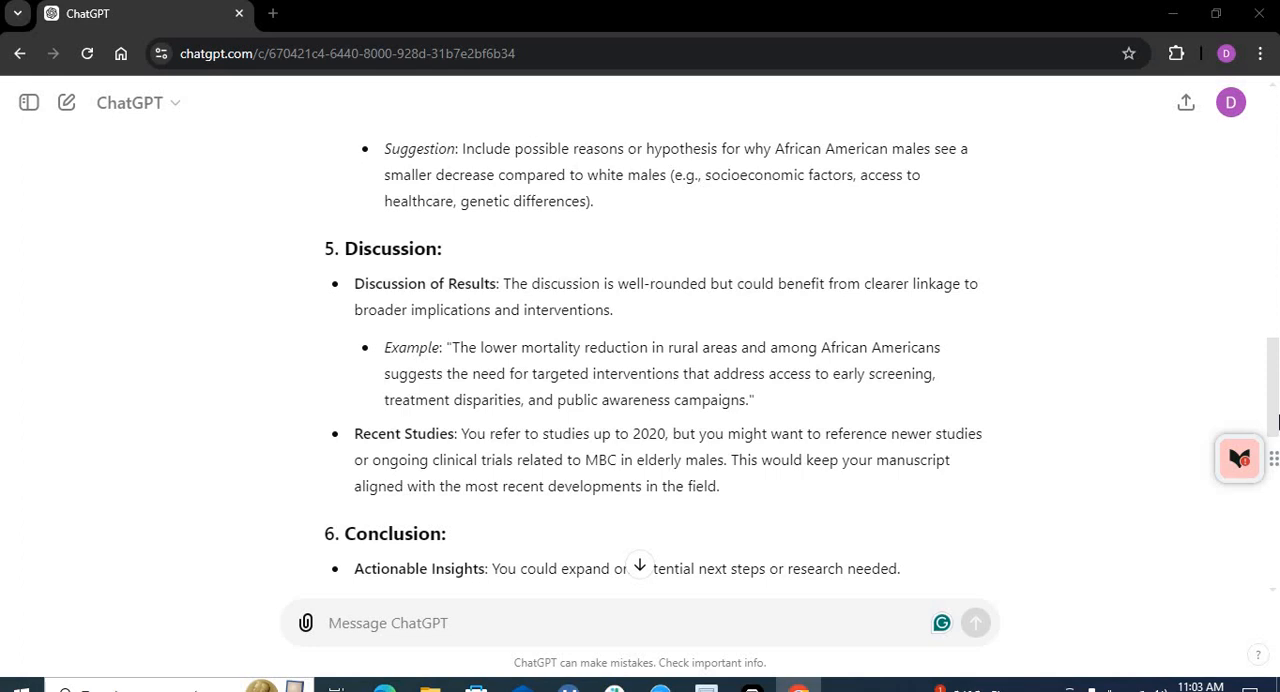
scroll("down", 3)
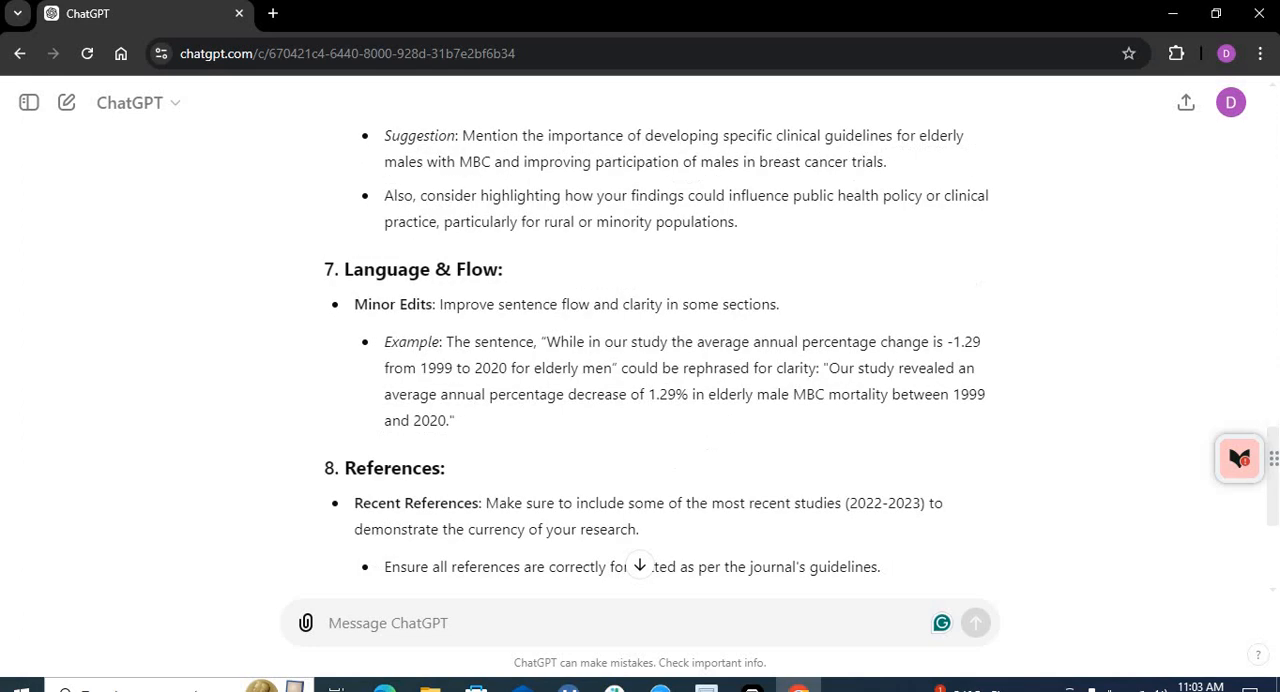
scroll("down", 3)
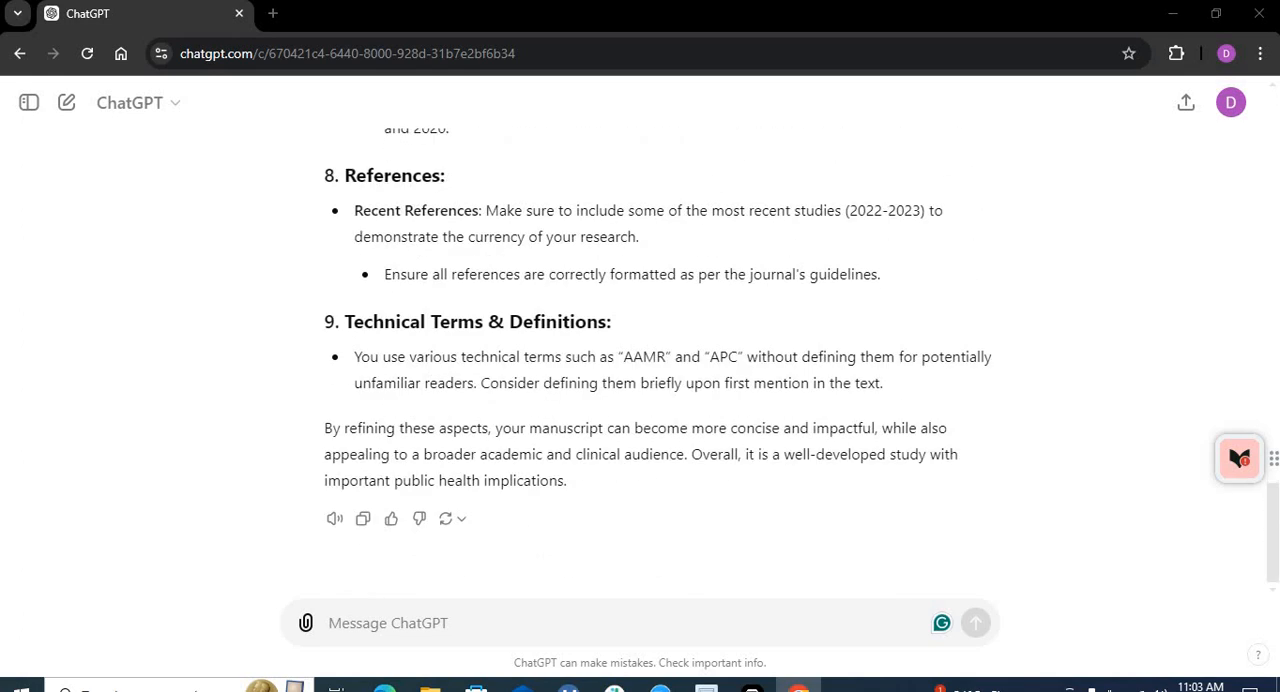